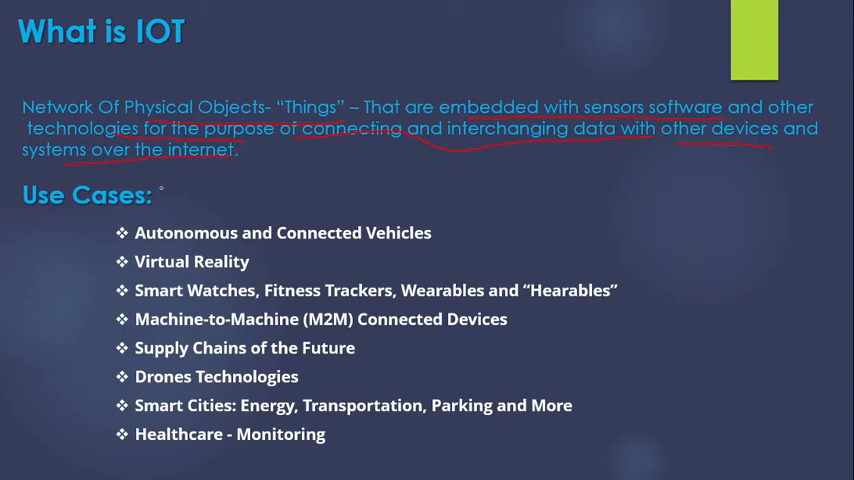
Find 'iot' in the console search and enter the AWS IoT Core service
{"action": "left_click", "coordinate": [136, 468]}
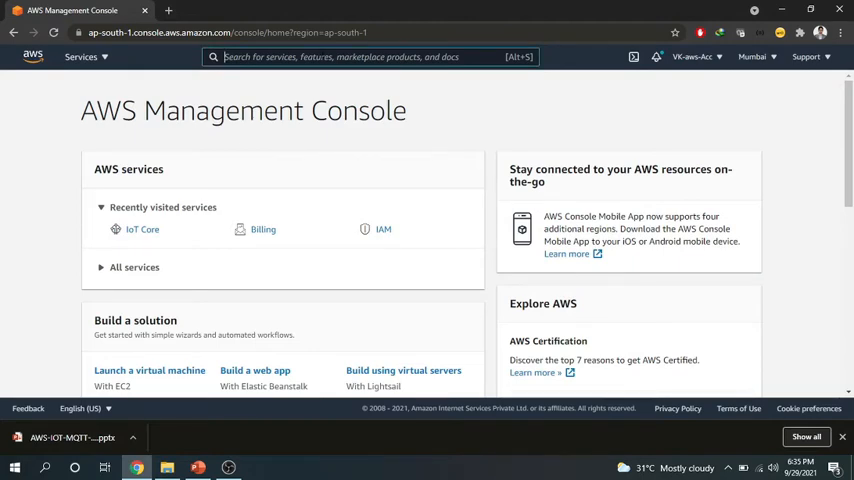
{"action": "type", "text": "iotA"}
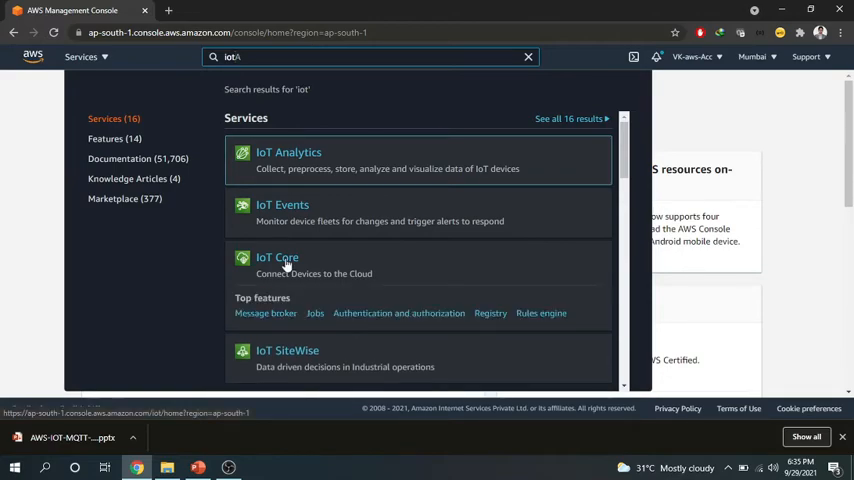
{"action": "left_click", "coordinate": [276, 258]}
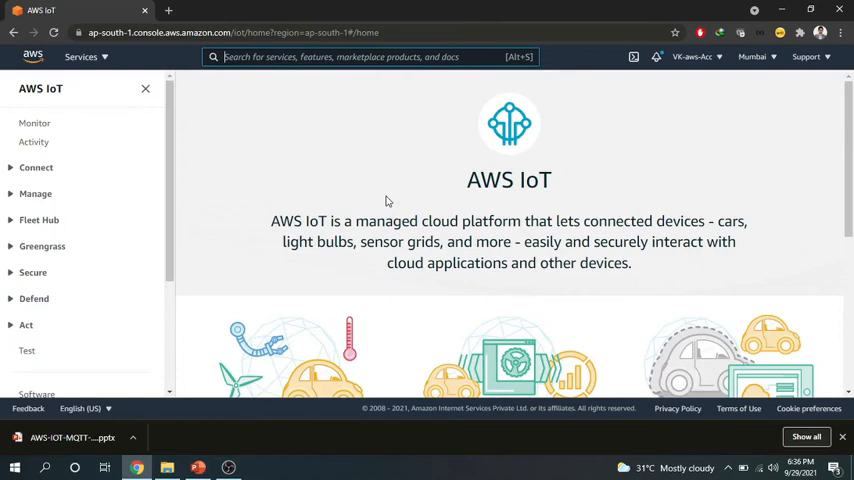
{"action": "scroll", "scroll_direction": "down", "scroll_amount": 3}
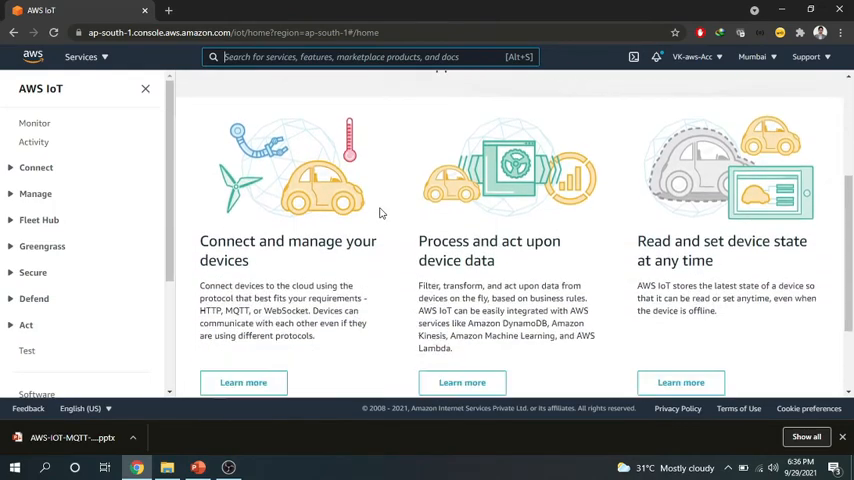
{"action": "scroll", "scroll_direction": "down", "scroll_amount": 3}
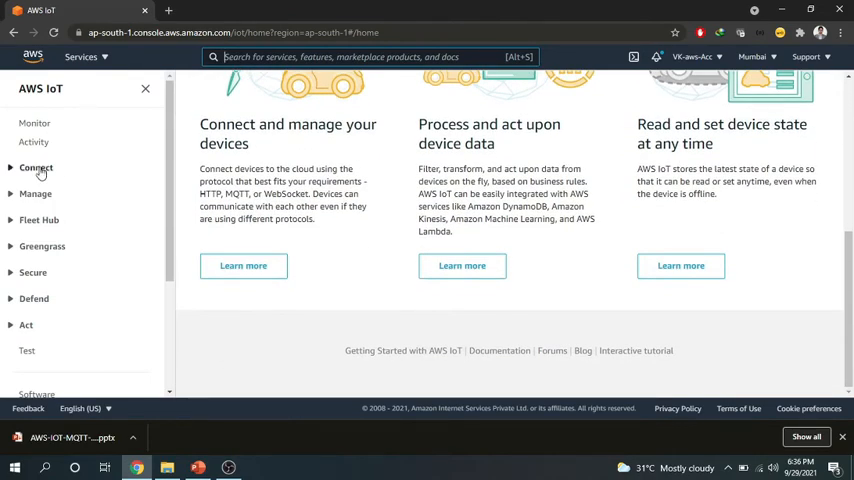
{"action": "scroll", "scroll_direction": "down", "scroll_amount": 3}
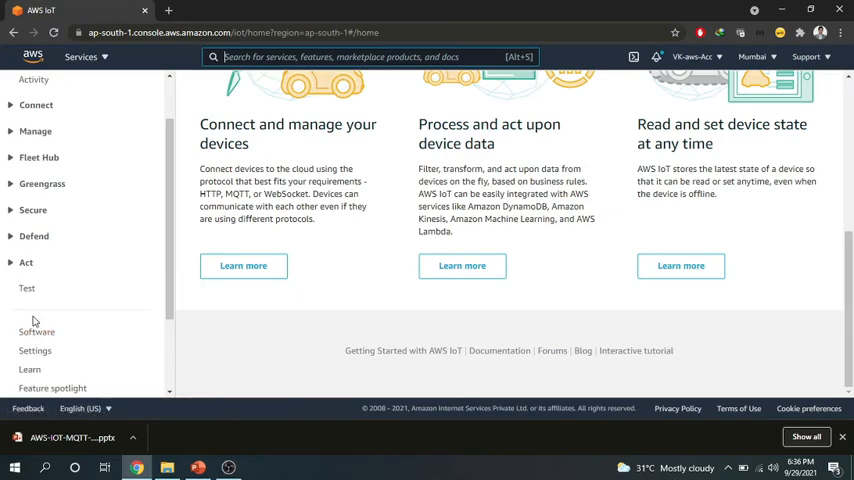
{"action": "mouse_move", "coordinate": [180, 232]}
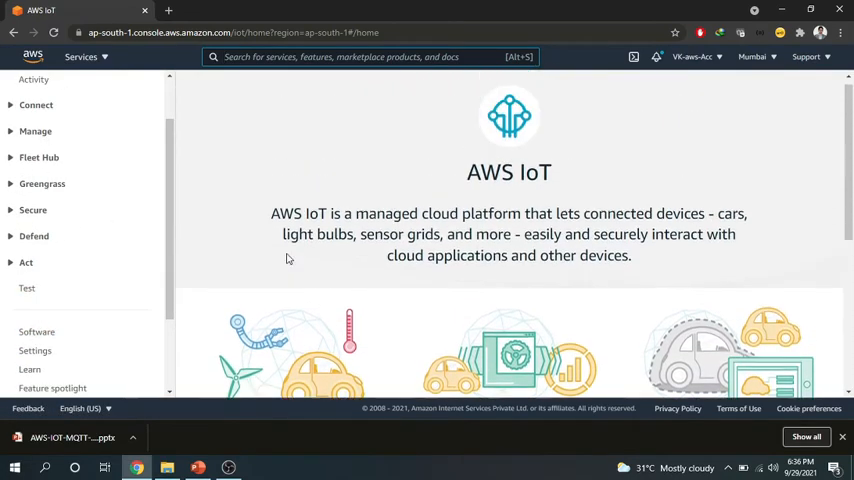
{"action": "scroll", "scroll_direction": "up", "scroll_amount": 3}
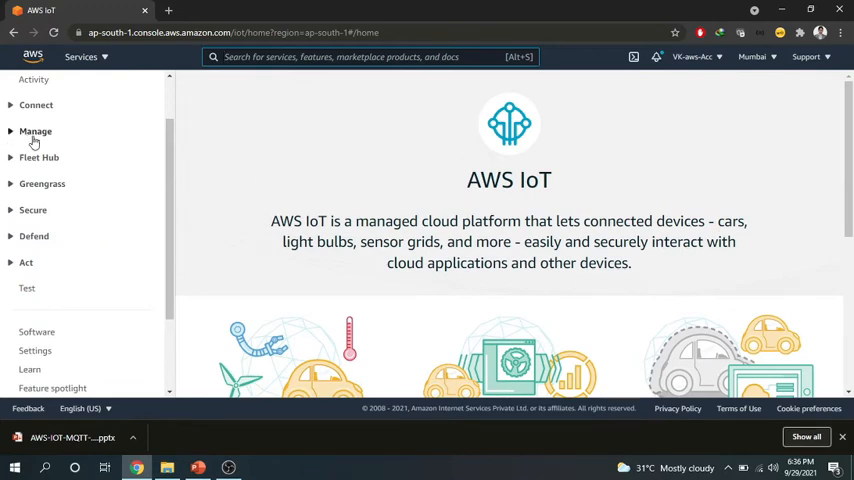
Expand Manage in the sidebar and show the Things list, currently empty
{"action": "left_click", "coordinate": [36, 132]}
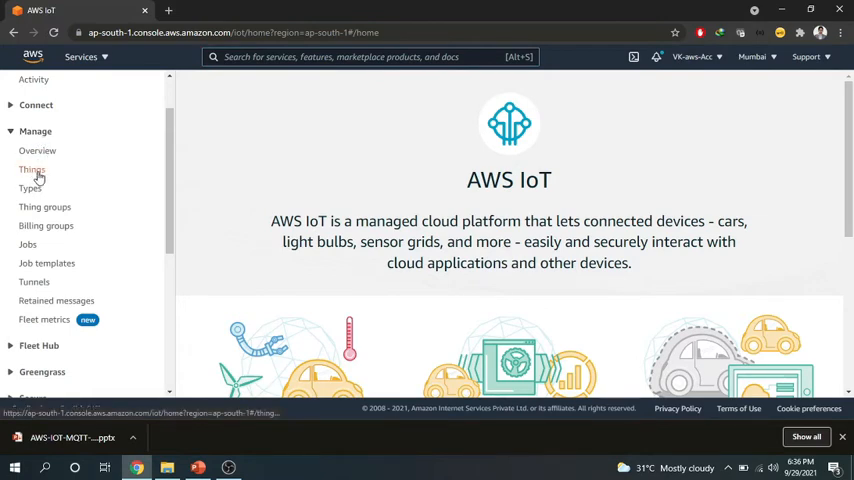
{"action": "left_click", "coordinate": [32, 170]}
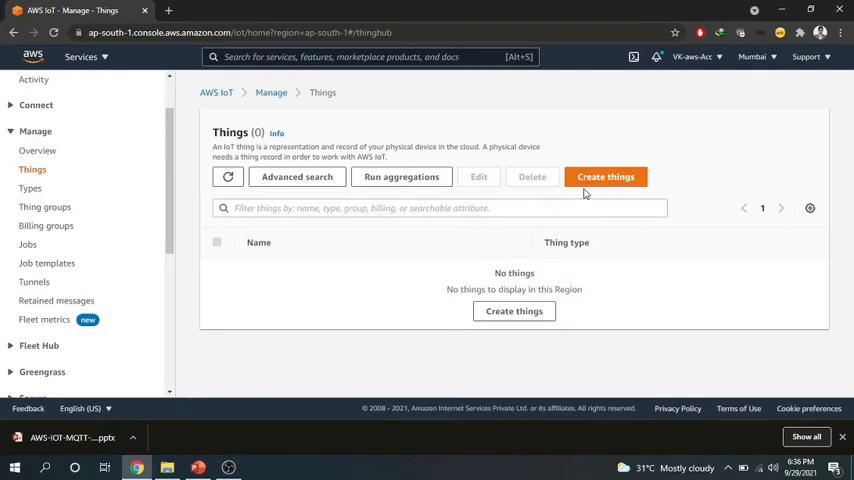
Start a single thing named WeatherMonitor with no device shadow
{"action": "left_click", "coordinate": [604, 176]}
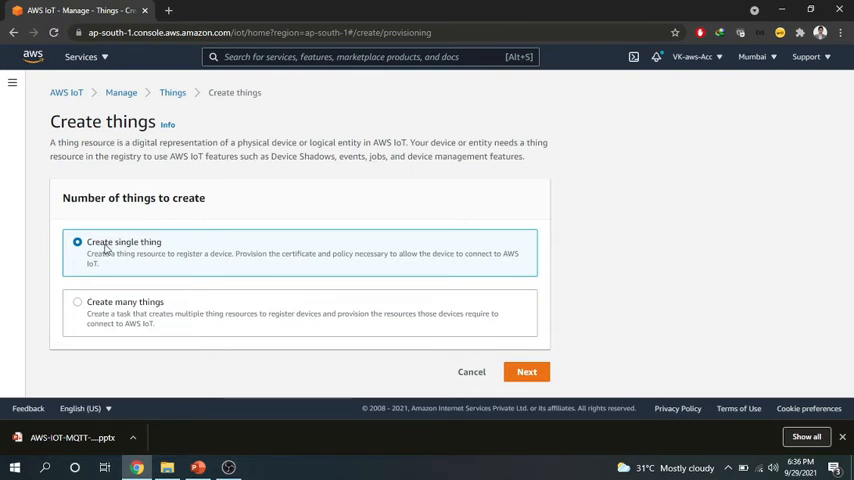
{"action": "mouse_move", "coordinate": [156, 312]}
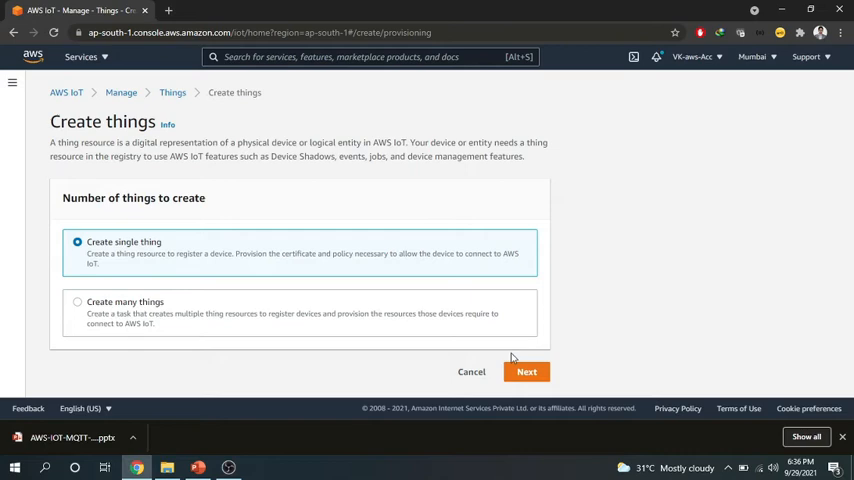
{"action": "left_click", "coordinate": [526, 372]}
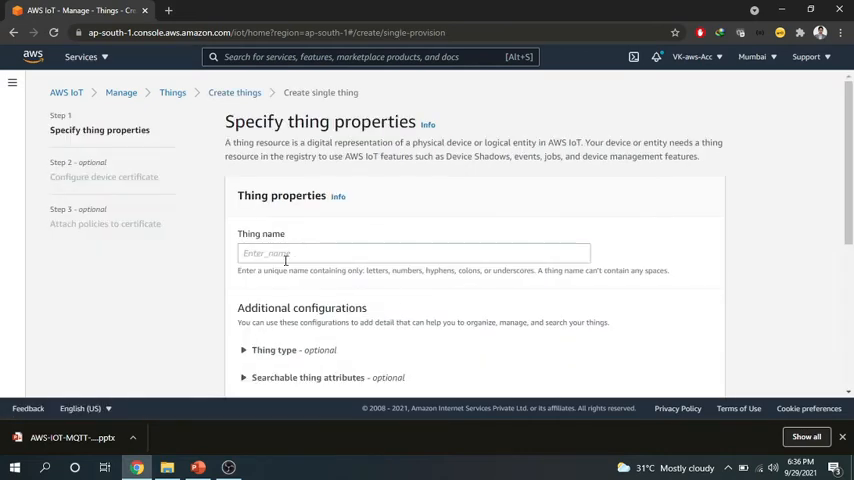
{"action": "left_click", "coordinate": [412, 252]}
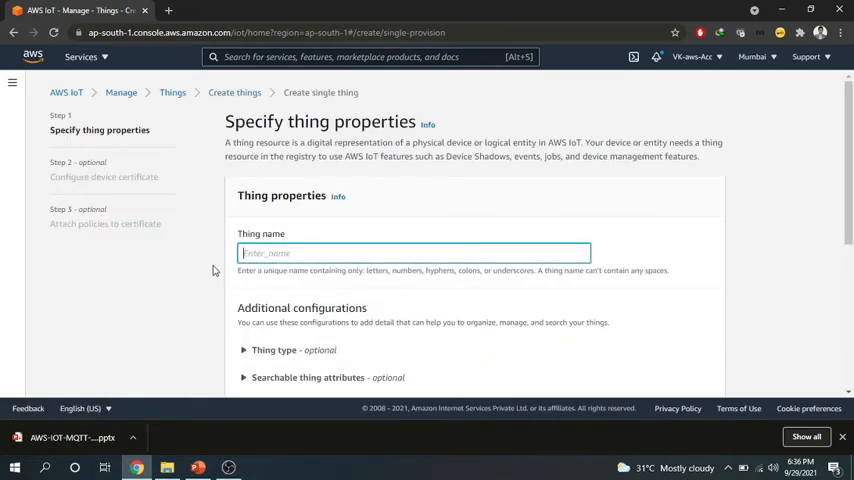
{"action": "scroll", "scroll_direction": "down", "scroll_amount": 3}
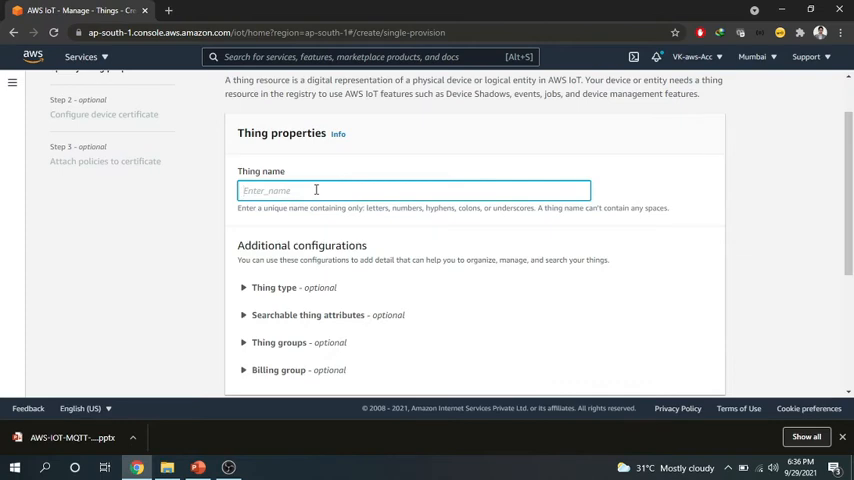
{"action": "type", "text": "WeatherMonitor"}
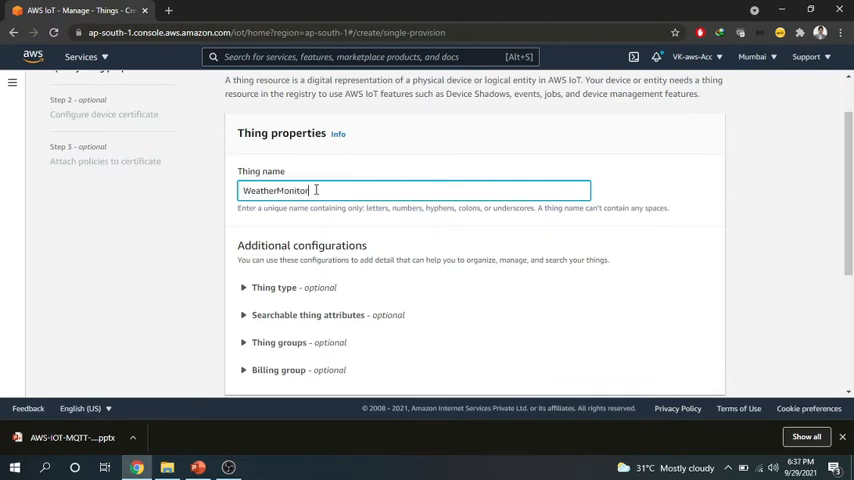
{"action": "scroll", "scroll_direction": "down", "scroll_amount": 3}
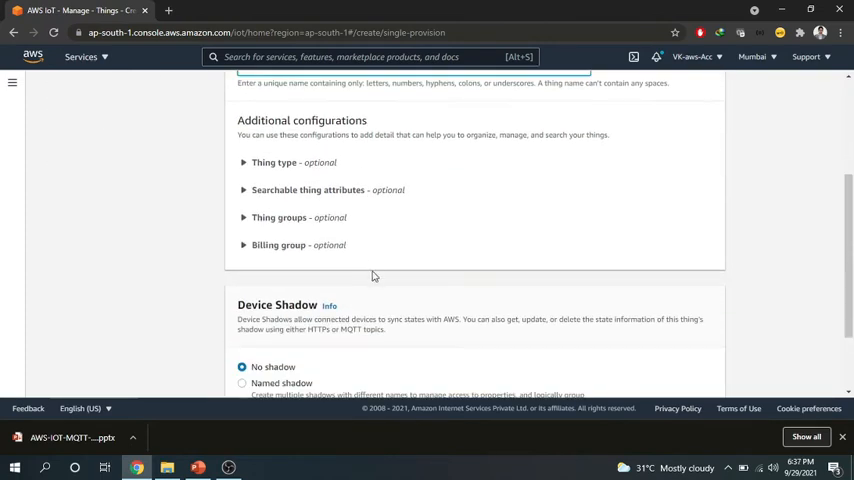
{"action": "scroll", "scroll_direction": "down", "scroll_amount": 3}
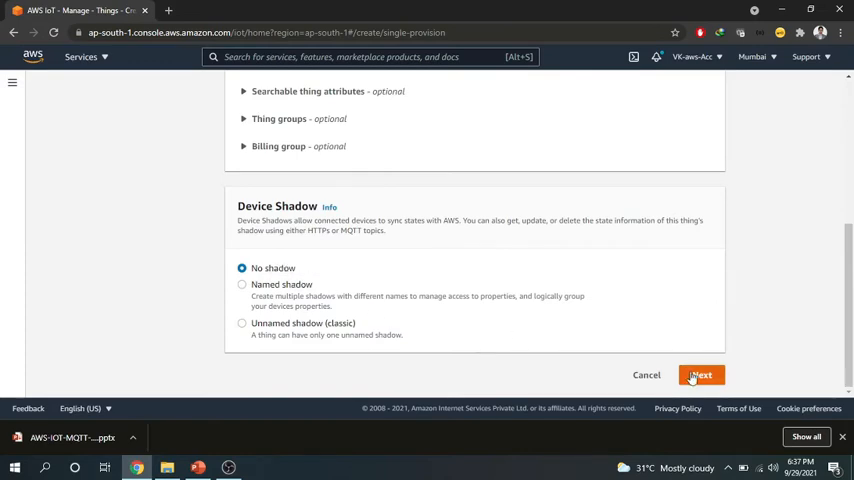
Skip certificate creation and create the WeatherMonitor thing
{"action": "left_click", "coordinate": [700, 374]}
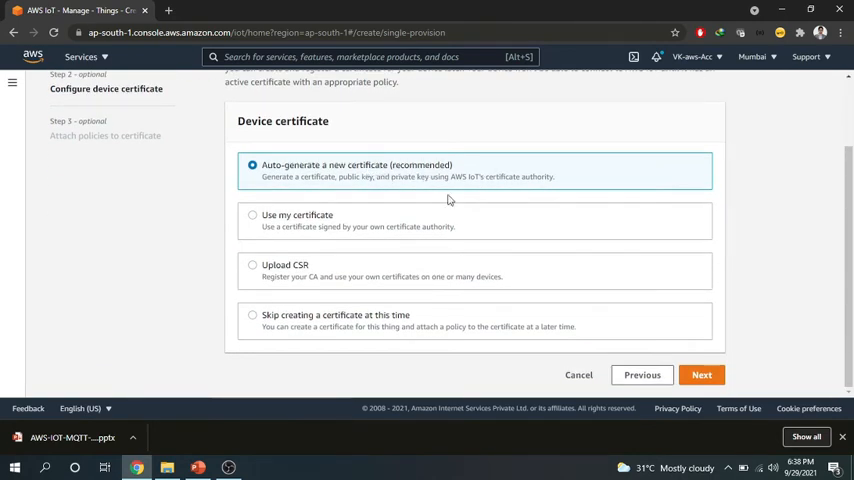
{"action": "left_click", "coordinate": [252, 316]}
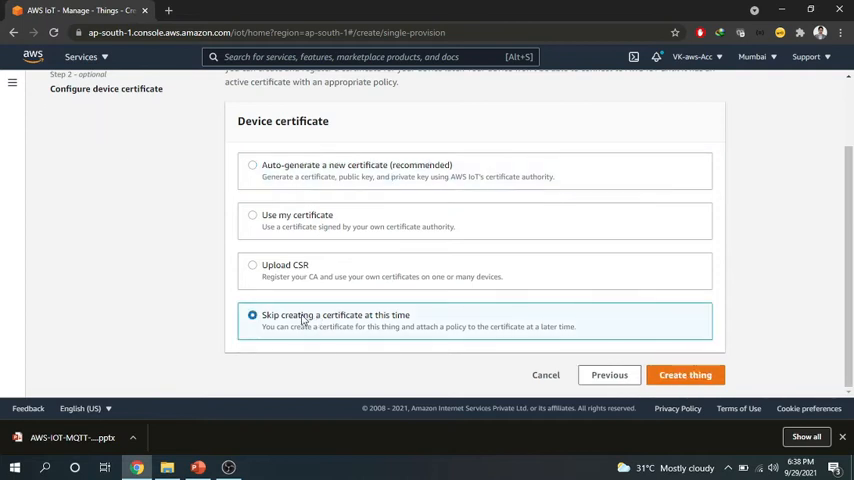
{"action": "mouse_move", "coordinate": [624, 344]}
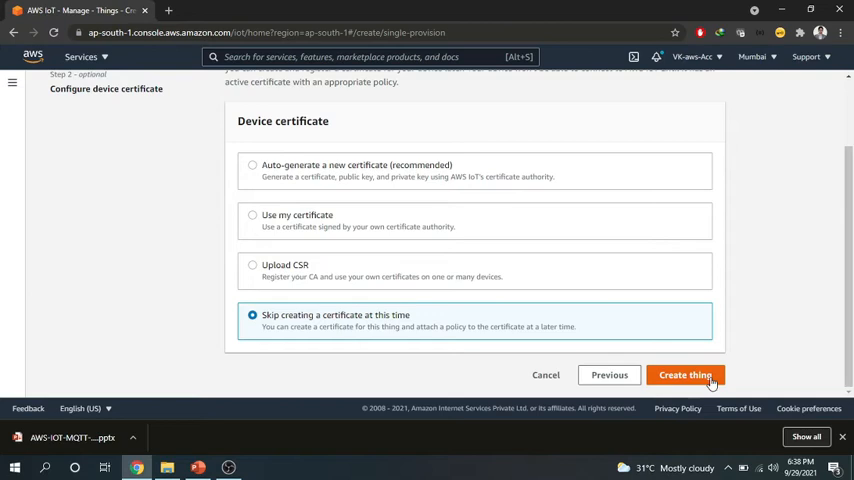
{"action": "left_click", "coordinate": [684, 376]}
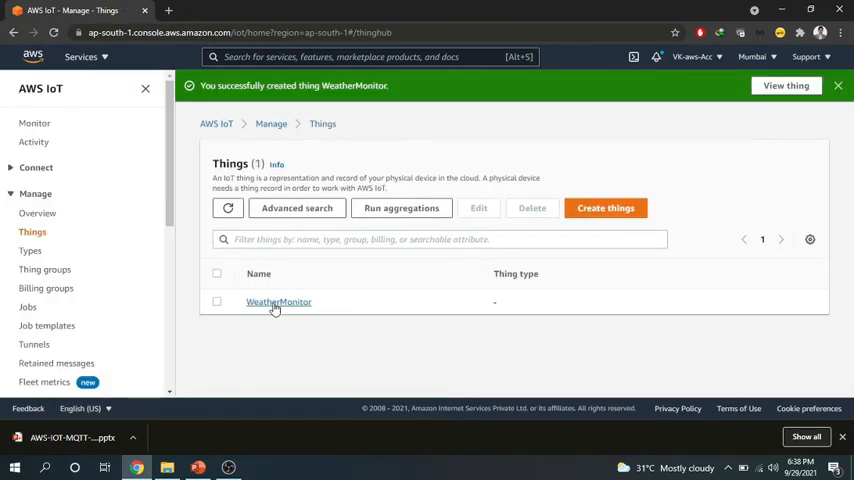
{"action": "left_click", "coordinate": [278, 302]}
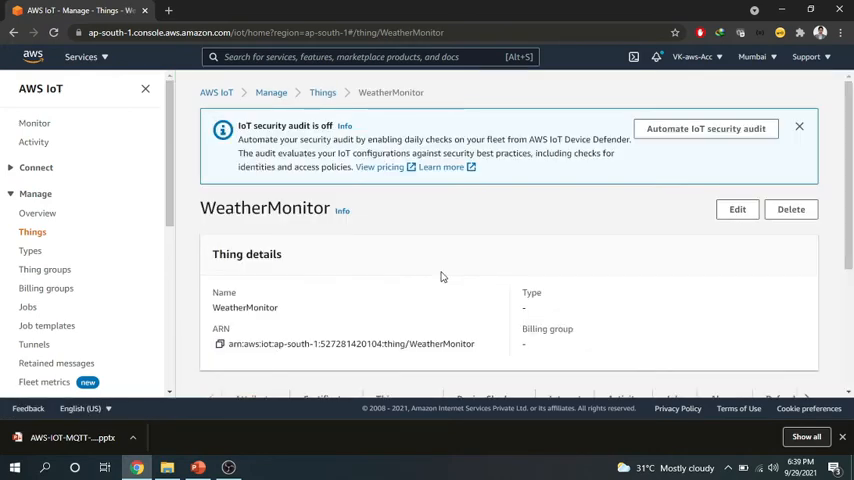
{"action": "scroll", "scroll_direction": "down", "scroll_amount": 3}
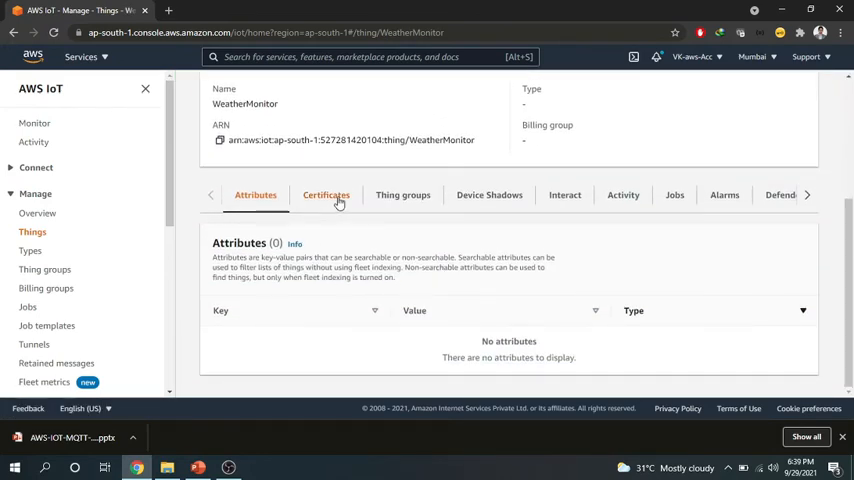
{"action": "left_click", "coordinate": [404, 194]}
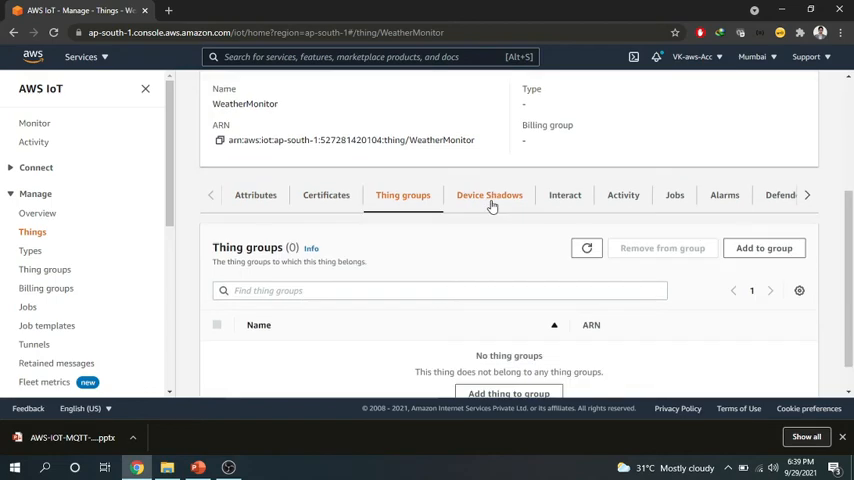
{"action": "mouse_move", "coordinate": [460, 320]}
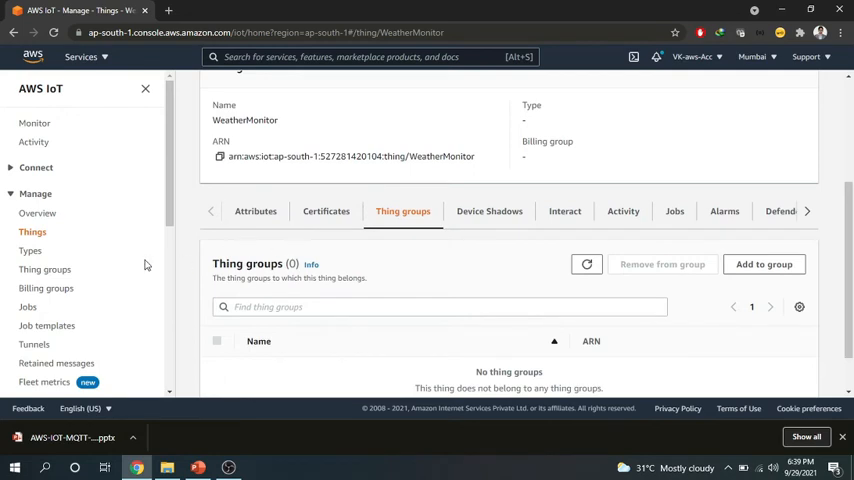
{"action": "scroll", "scroll_direction": "down", "scroll_amount": 3}
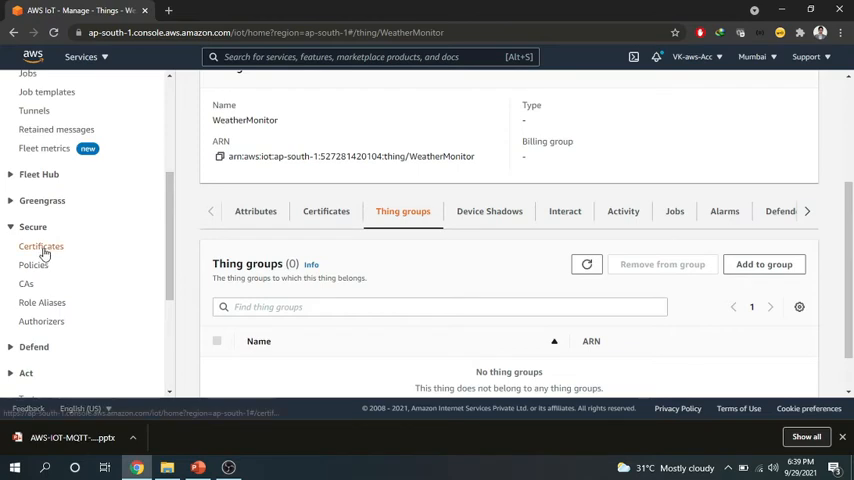
Create a one-click certificate under Secure > Certificates and download its certificate and key files
{"action": "left_click", "coordinate": [40, 246]}
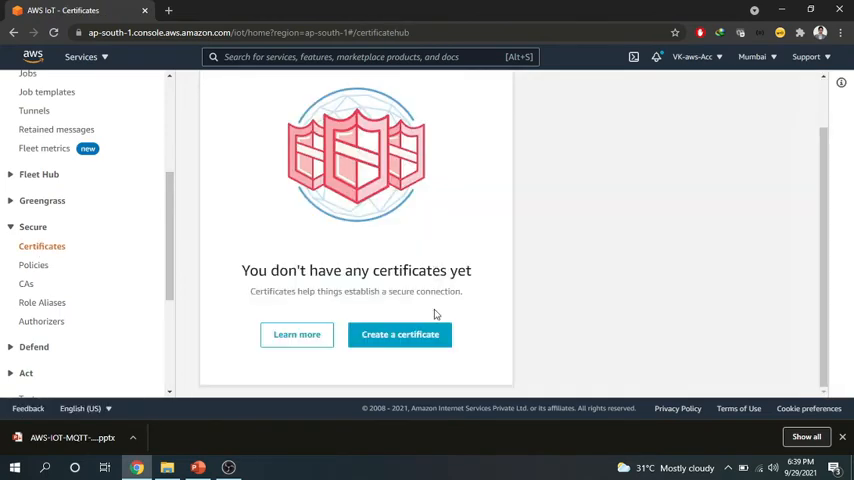
{"action": "left_click", "coordinate": [400, 334]}
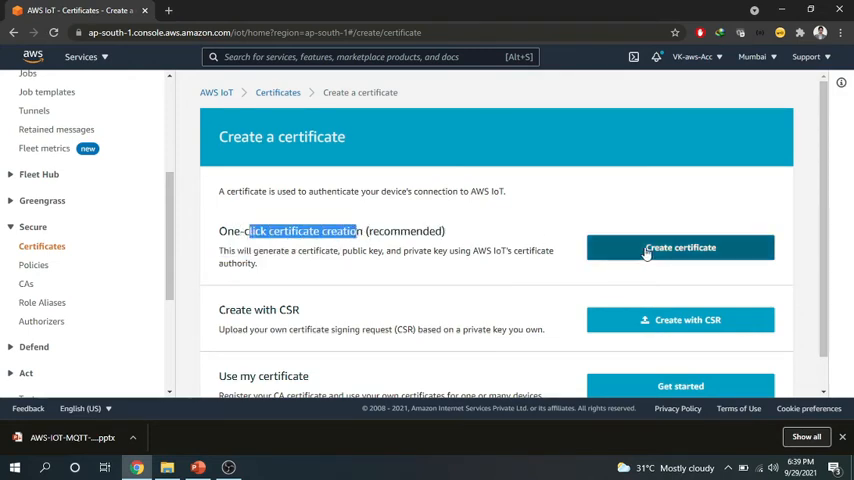
{"action": "left_click", "coordinate": [680, 246]}
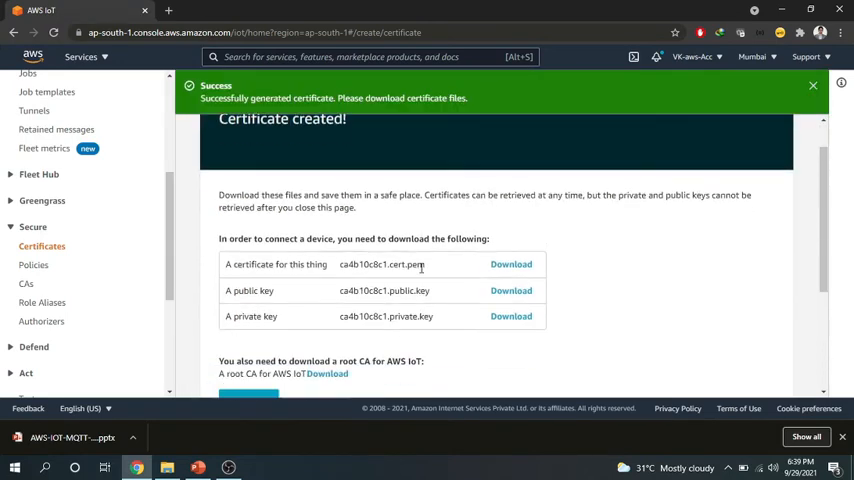
{"action": "scroll", "scroll_direction": "down", "scroll_amount": 3}
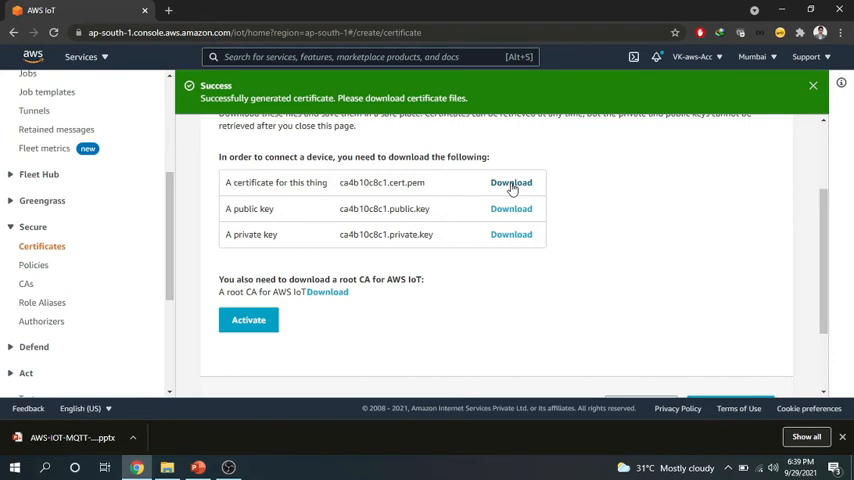
{"action": "left_click", "coordinate": [512, 182]}
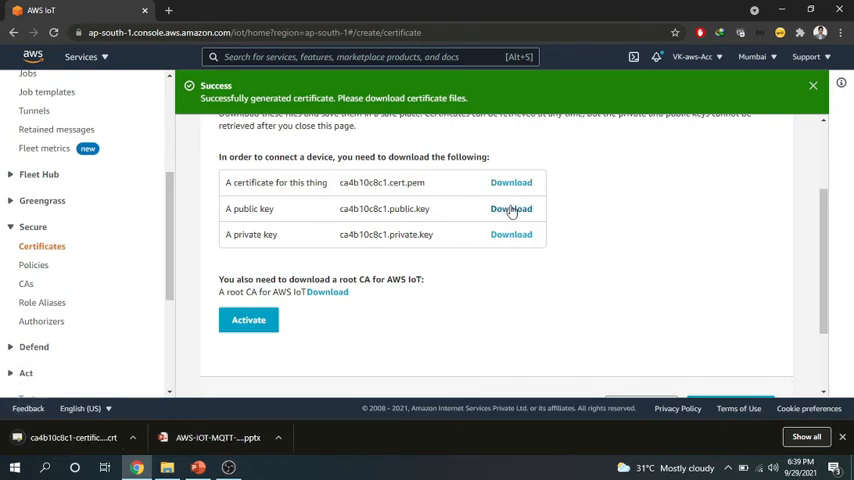
{"action": "left_click", "coordinate": [512, 208]}
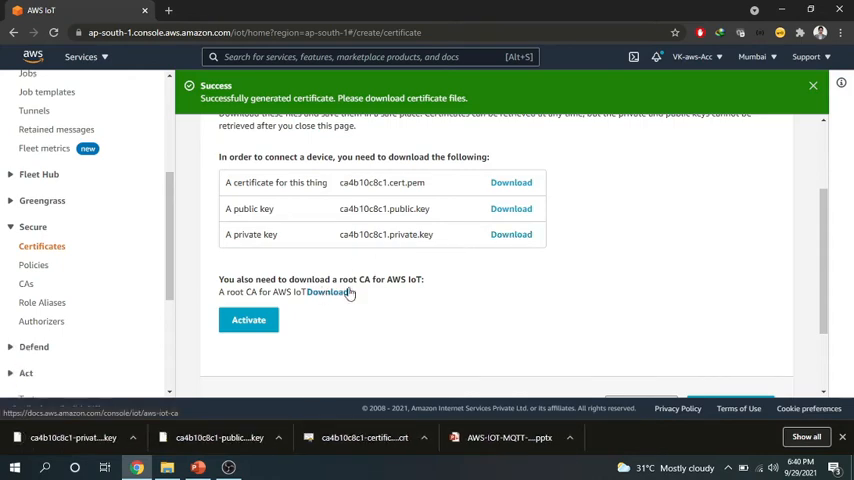
Activate the new certificate, finish, and show the empty Policies list
{"action": "scroll", "scroll_direction": "down", "scroll_amount": 3}
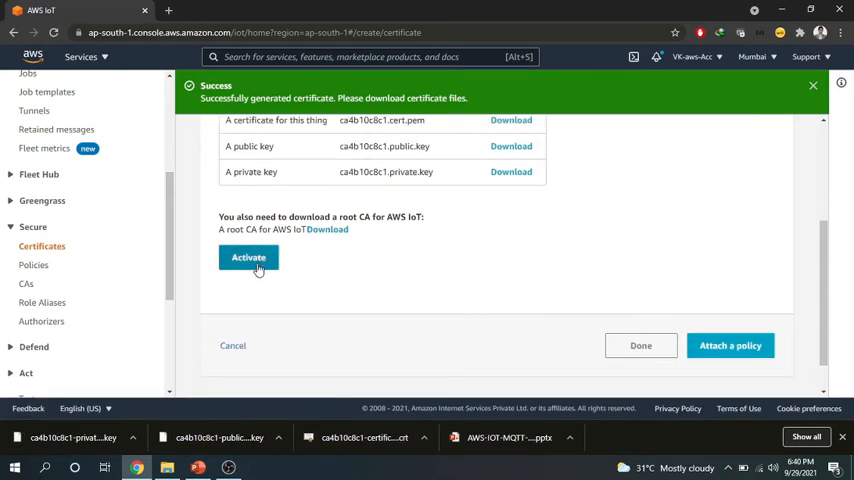
{"action": "left_click", "coordinate": [248, 258]}
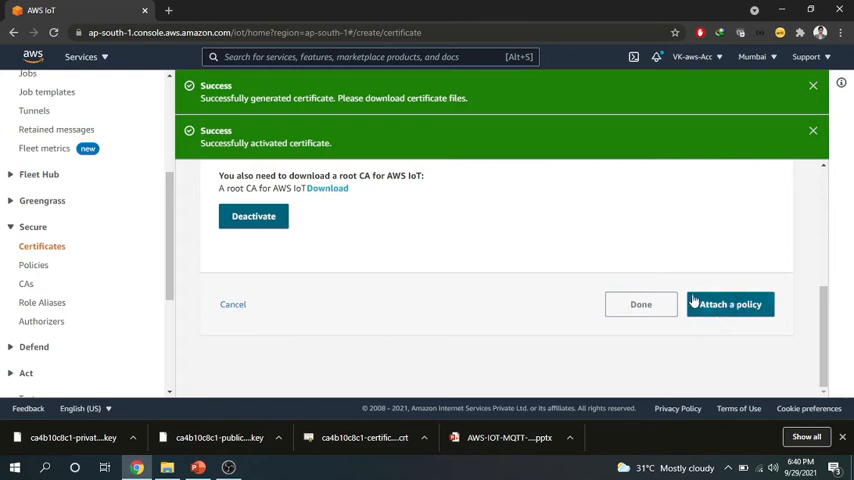
{"action": "left_click", "coordinate": [640, 304]}
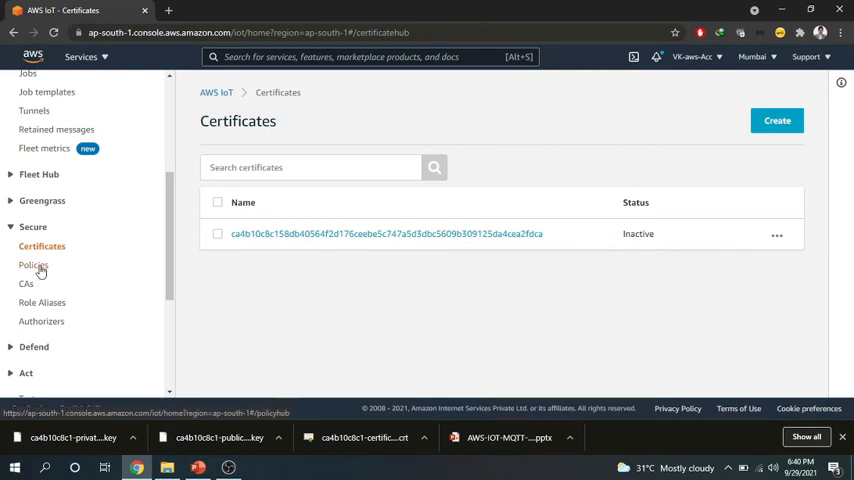
{"action": "left_click", "coordinate": [34, 264]}
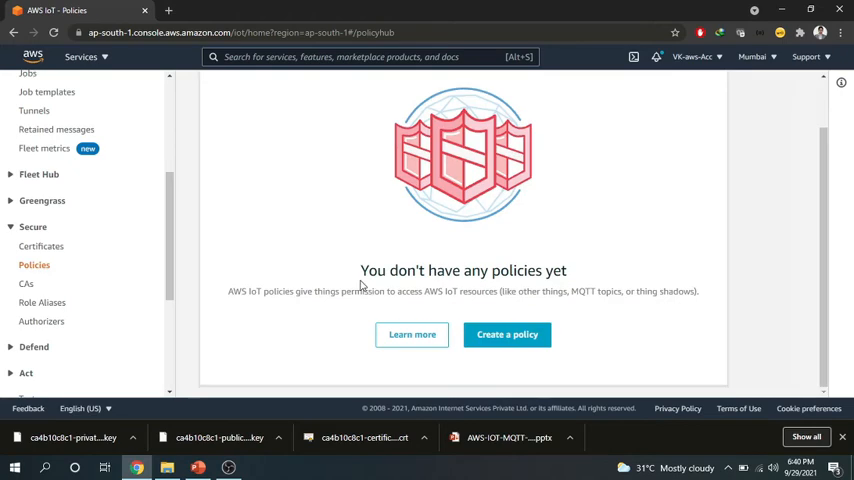
Start a new policy named WeatherPolicy with action iot:*
{"action": "left_click", "coordinate": [508, 334]}
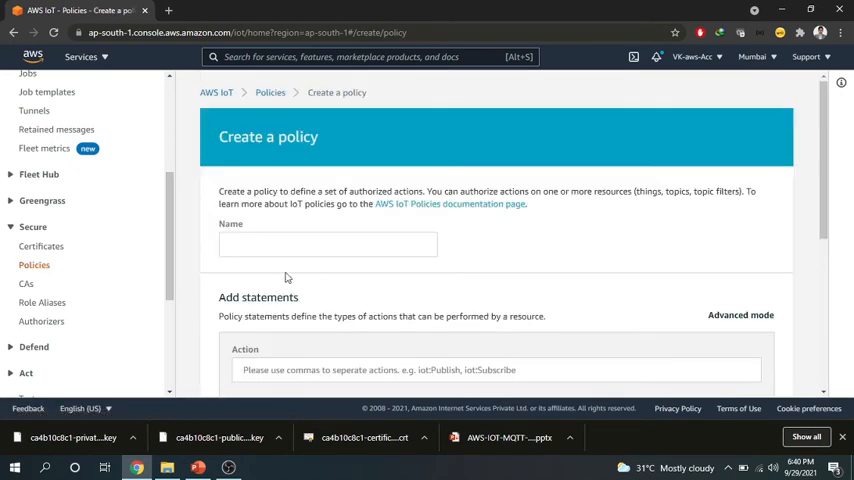
{"action": "scroll", "scroll_direction": "down", "scroll_amount": 3}
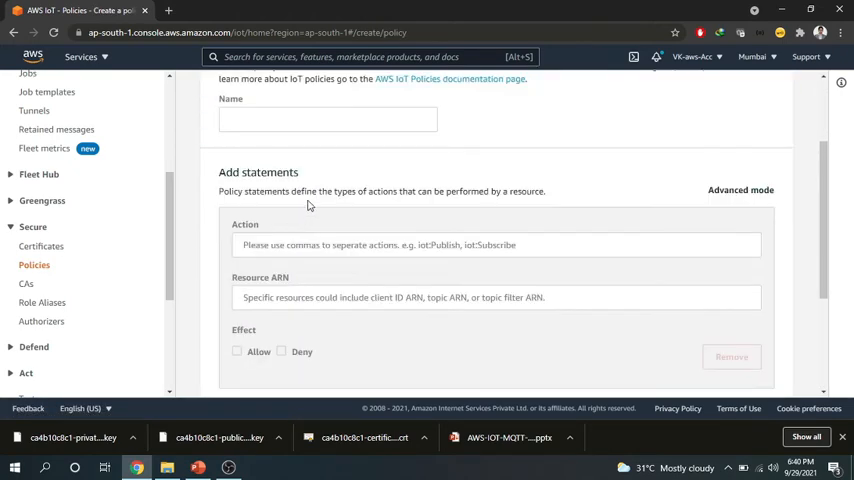
{"action": "type", "text": "WeatherPolicy"}
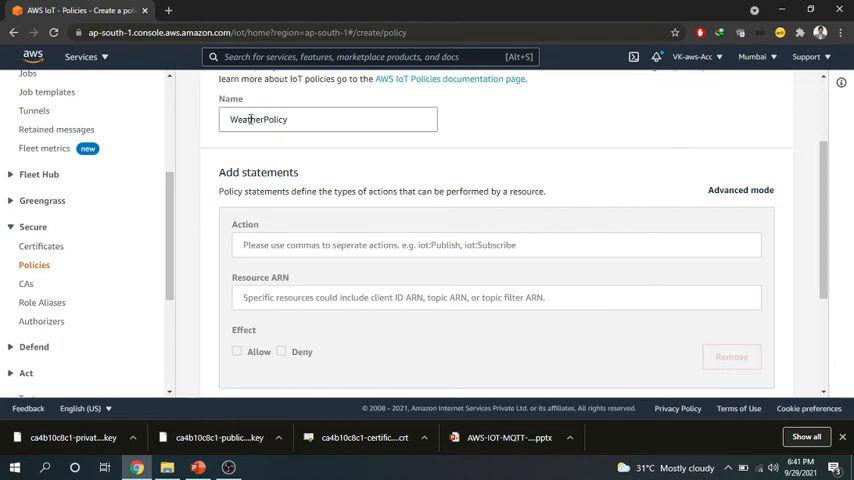
{"action": "scroll", "scroll_direction": "down", "scroll_amount": 3}
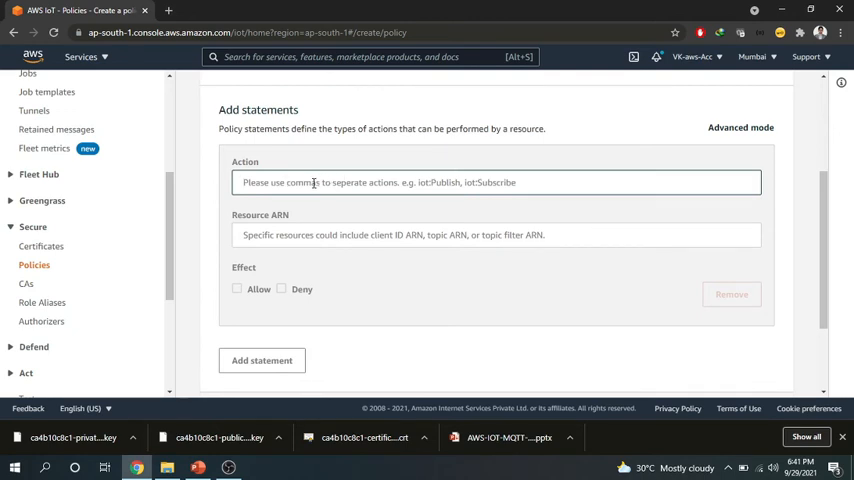
{"action": "type", "text": "io"}
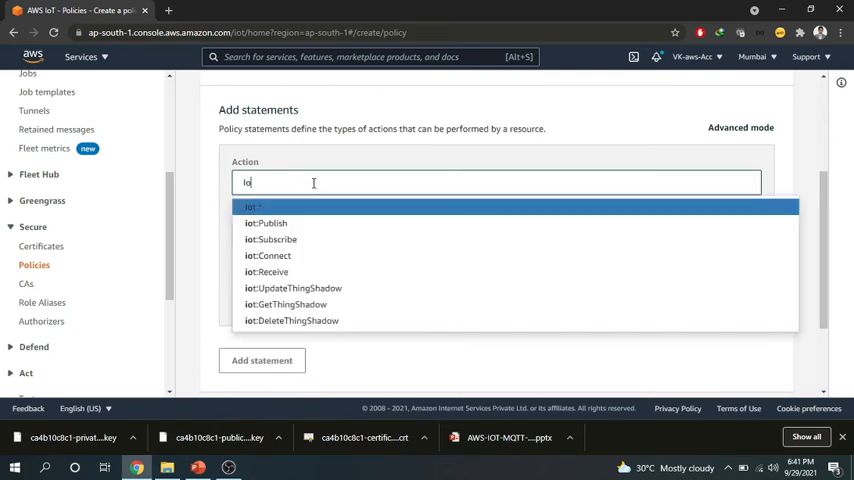
{"action": "mouse_move", "coordinate": [276, 240]}
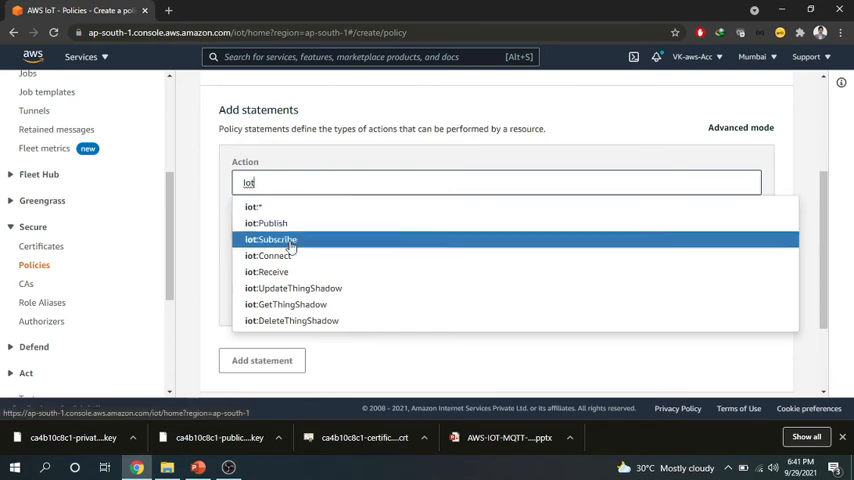
{"action": "mouse_move", "coordinate": [276, 256]}
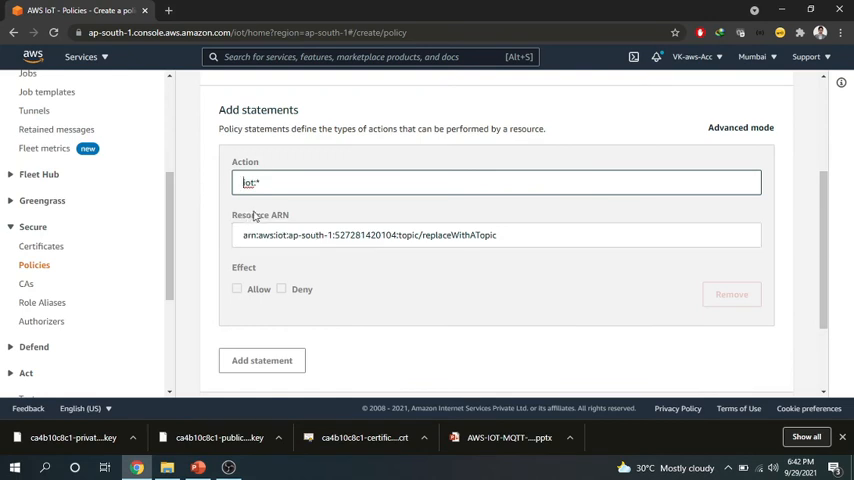
Set the resource ARN topic to topic1, effect Allow, and create WeatherPolicy
{"action": "left_click", "coordinate": [430, 236]}
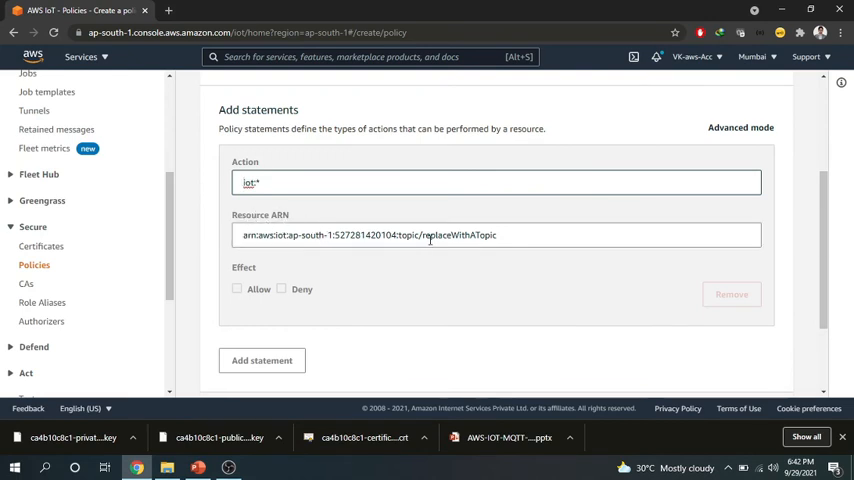
{"action": "left_click_drag", "start_coordinate": [242, 236], "coordinate": [376, 236]}
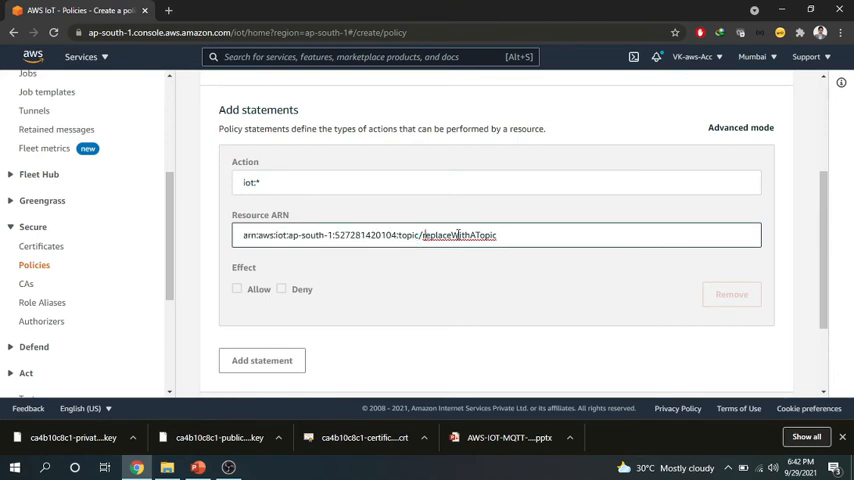
{"action": "double_click", "coordinate": [460, 236]}
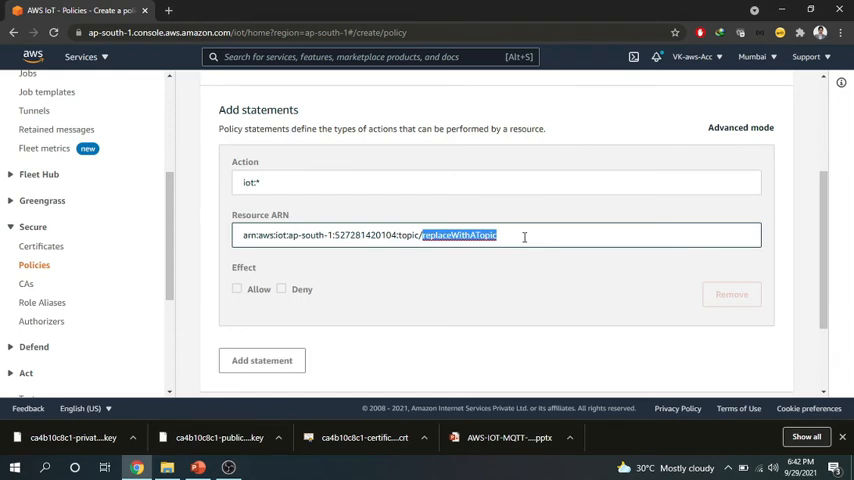
{"action": "type", "text": "topic1"}
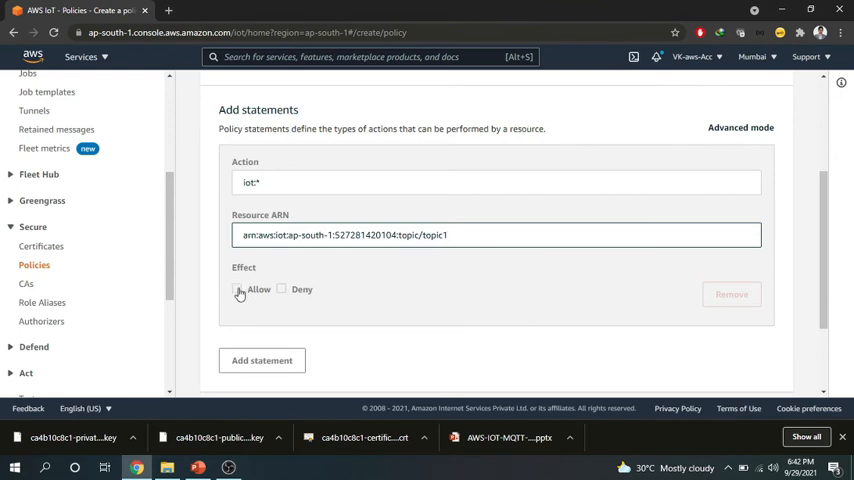
{"action": "left_click", "coordinate": [236, 288]}
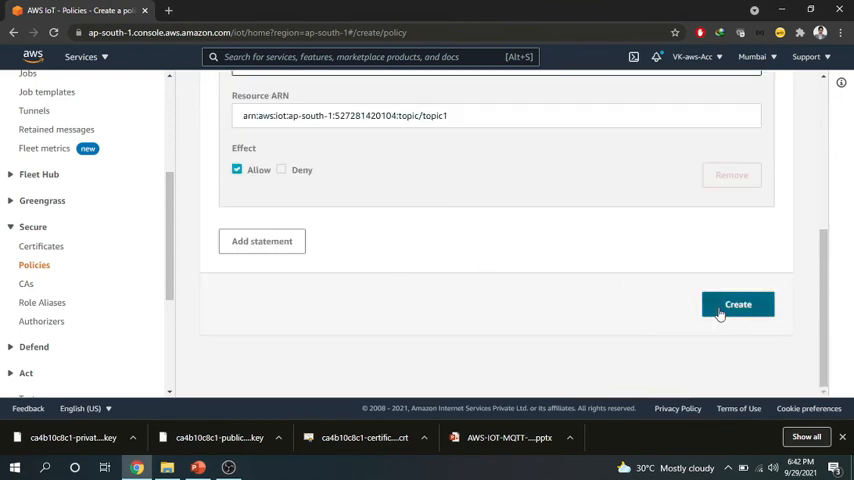
{"action": "left_click", "coordinate": [736, 304]}
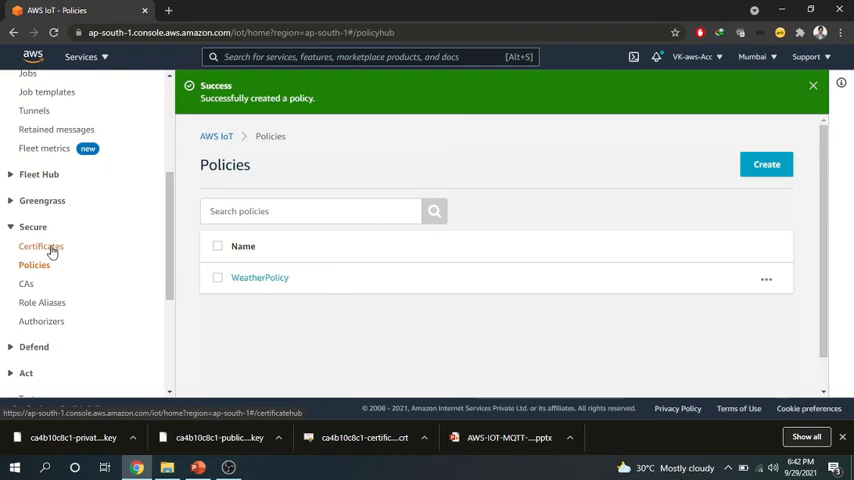
View the new certificate's Policies and Things tabs, confirming nothing is attached yet
{"action": "left_click", "coordinate": [40, 246]}
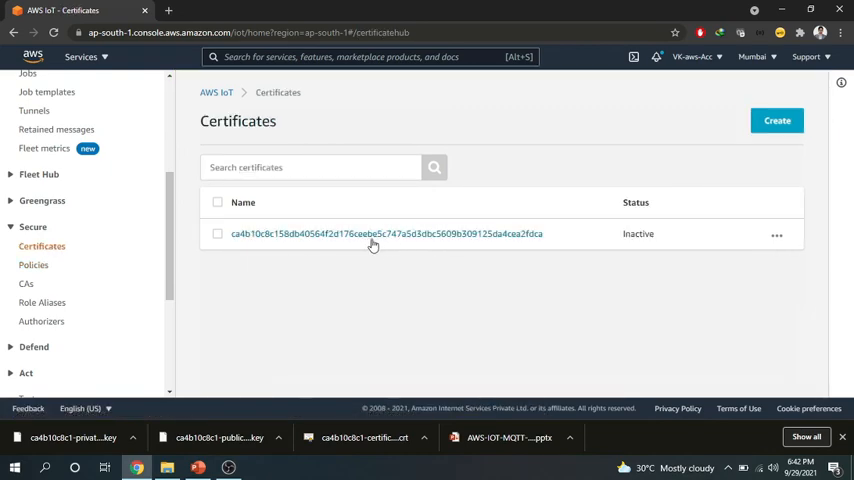
{"action": "left_click", "coordinate": [386, 232]}
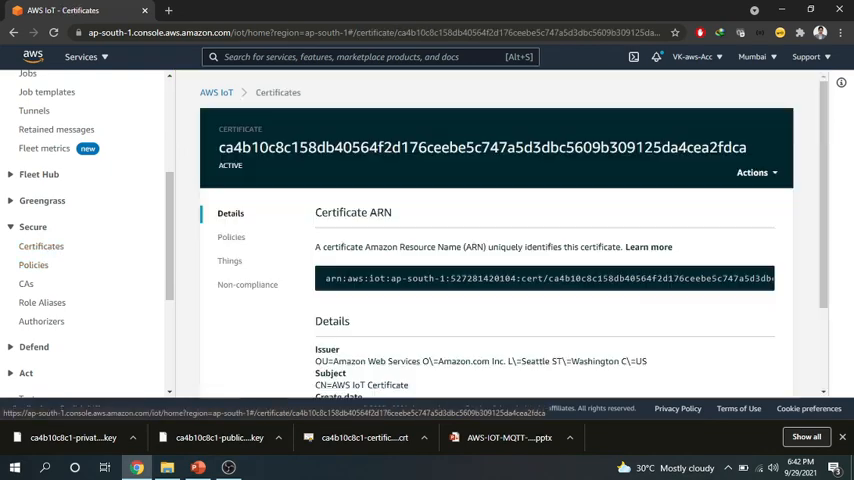
{"action": "scroll", "scroll_direction": "down", "scroll_amount": 3}
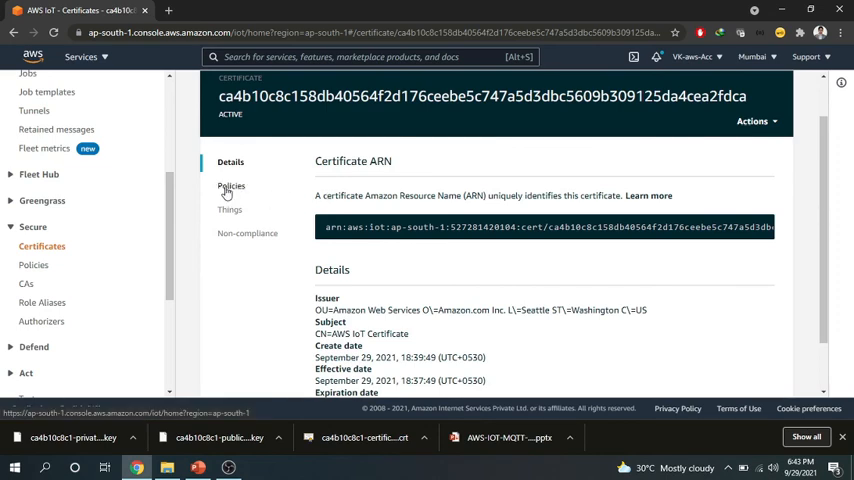
{"action": "left_click", "coordinate": [232, 186]}
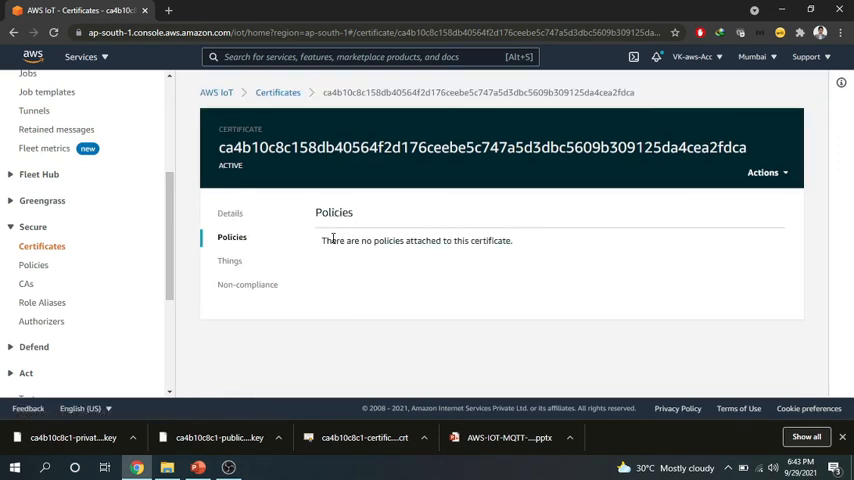
{"action": "left_click_drag", "start_coordinate": [328, 240], "coordinate": [512, 240]}
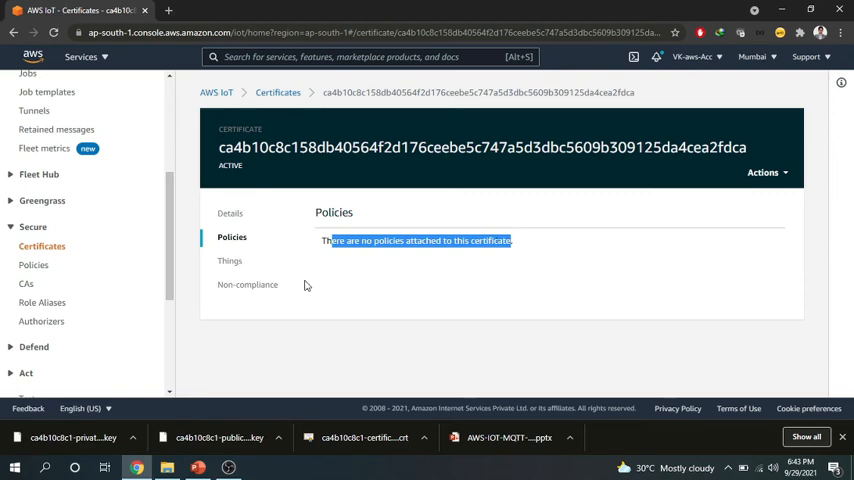
{"action": "left_click", "coordinate": [230, 260]}
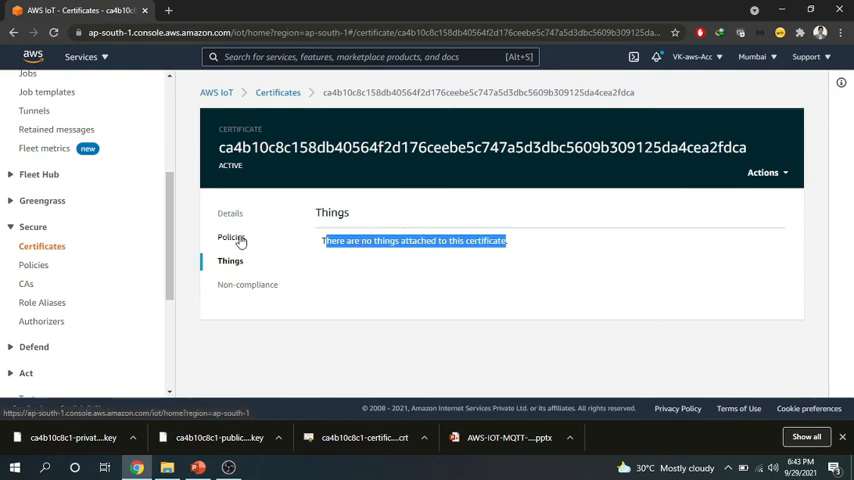
{"action": "left_click", "coordinate": [232, 236]}
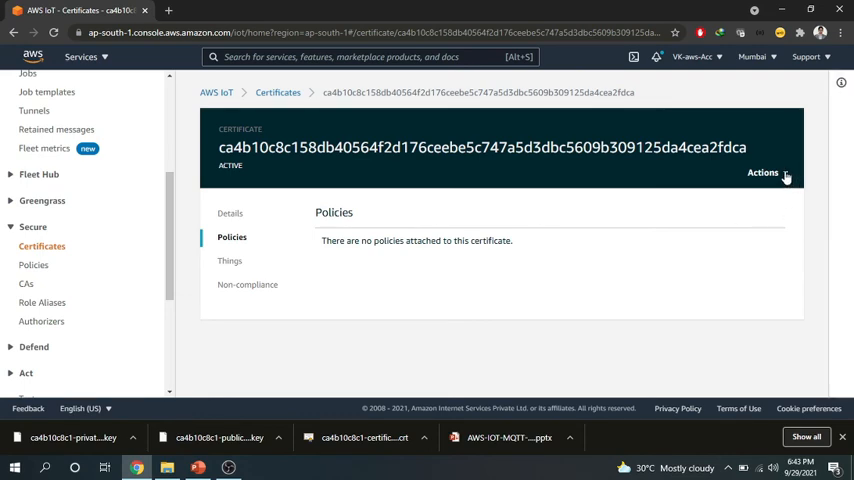
Attach WeatherPolicy to the certificate via Actions > Attach policy
{"action": "left_click", "coordinate": [768, 172]}
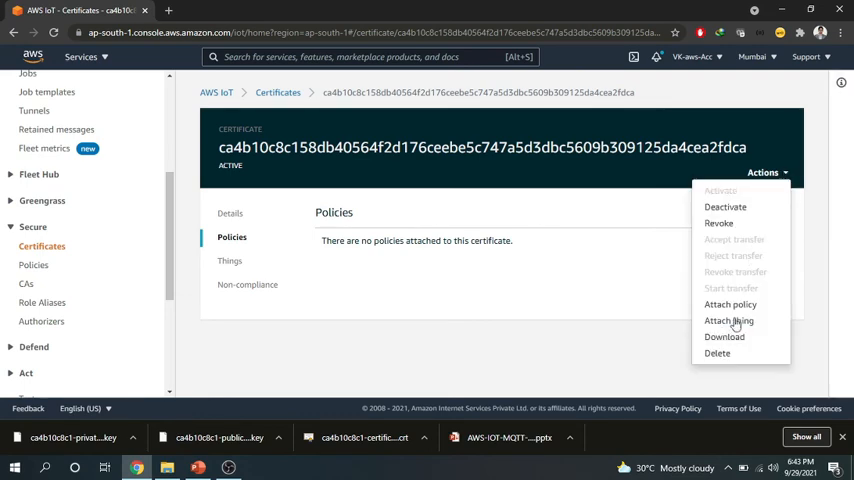
{"action": "left_click", "coordinate": [730, 304]}
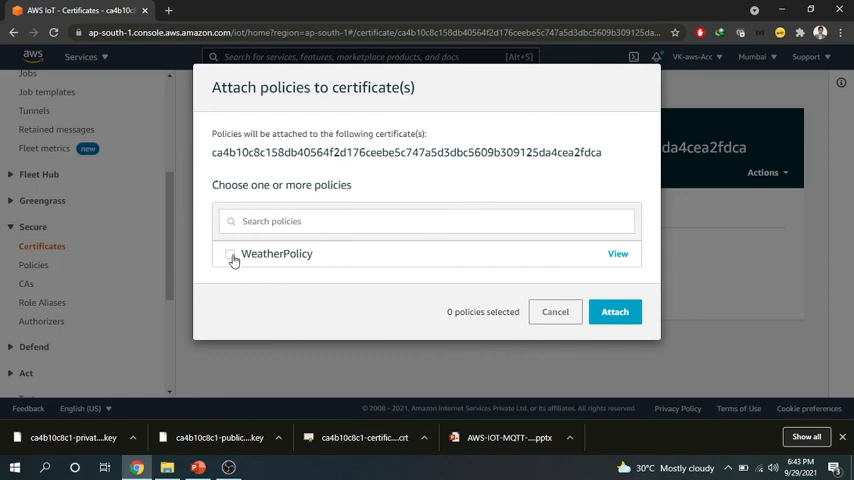
{"action": "left_click", "coordinate": [230, 252]}
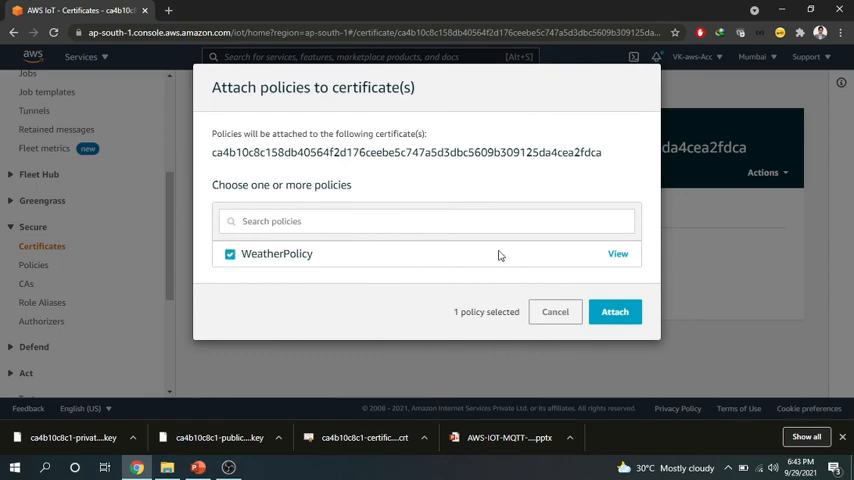
{"action": "left_click", "coordinate": [614, 312]}
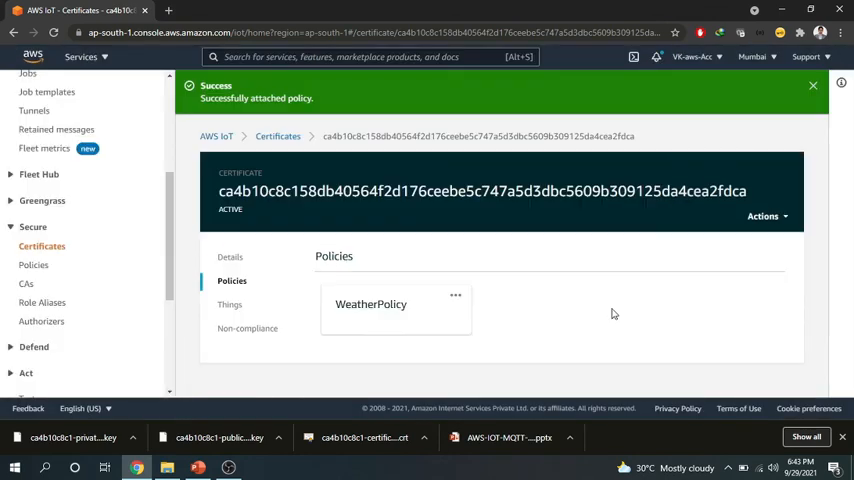
Attach the WeatherMonitor thing to the certificate and return to its details
{"action": "left_click", "coordinate": [762, 216]}
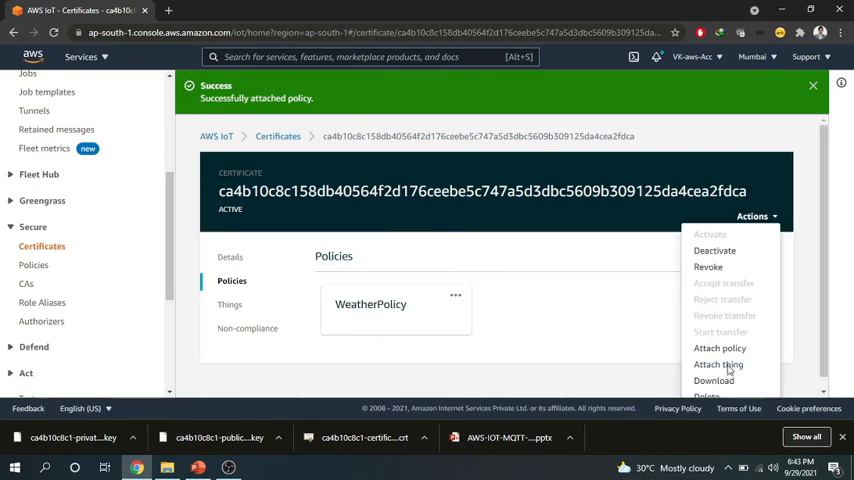
{"action": "left_click", "coordinate": [718, 364]}
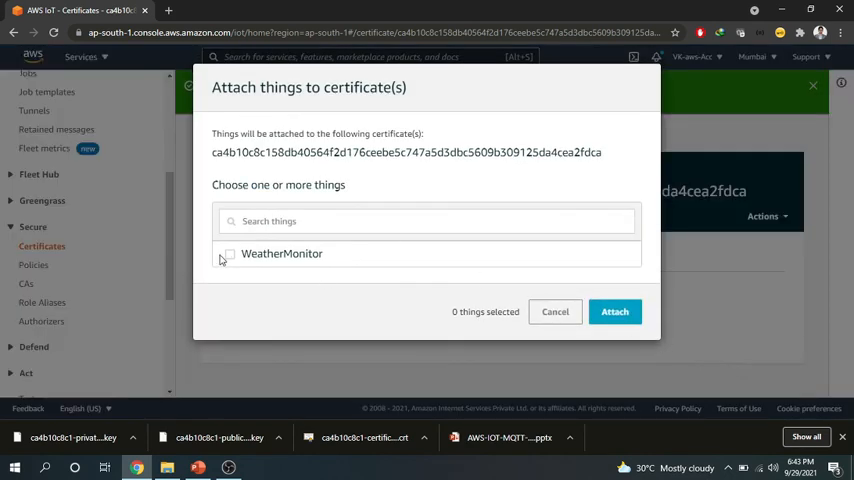
{"action": "left_click", "coordinate": [230, 252]}
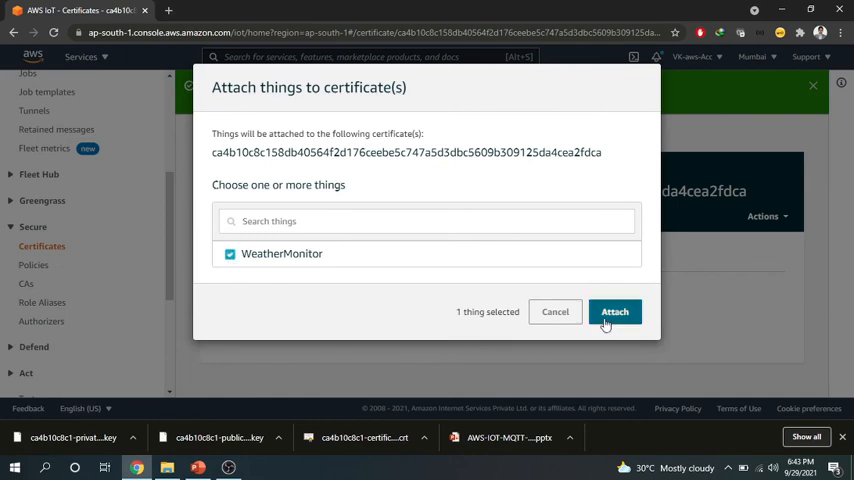
{"action": "left_click", "coordinate": [614, 312]}
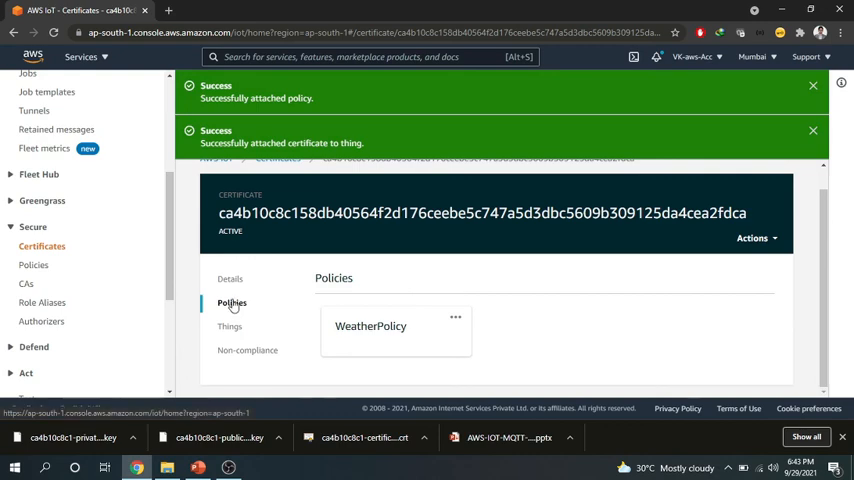
{"action": "left_click", "coordinate": [230, 278]}
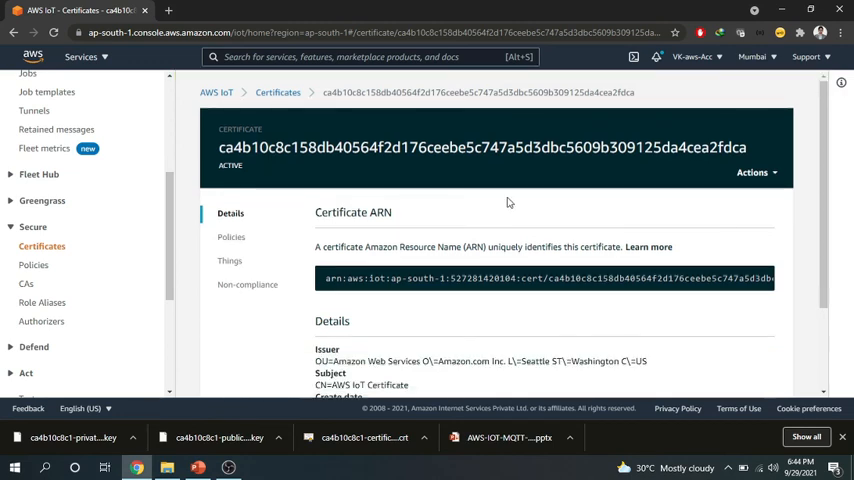
{"action": "scroll", "scroll_direction": "down", "scroll_amount": 3}
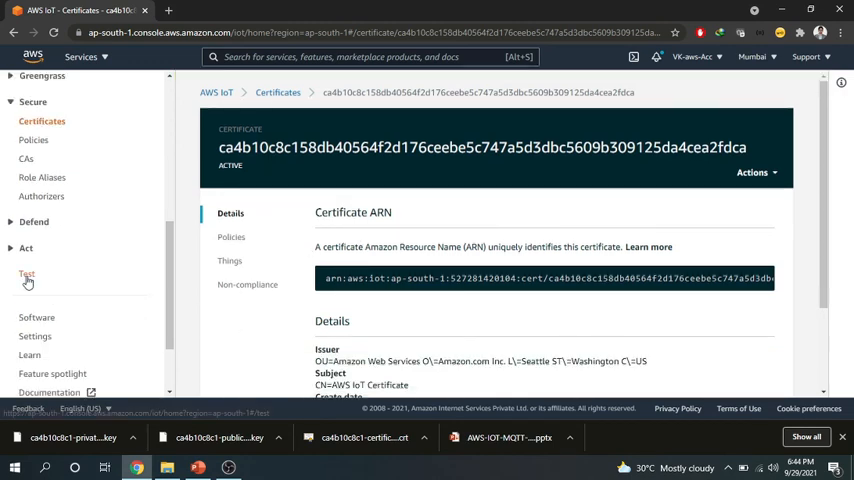
In the MQTT test client, subscribe to topic filter topic1
{"action": "left_click", "coordinate": [28, 272]}
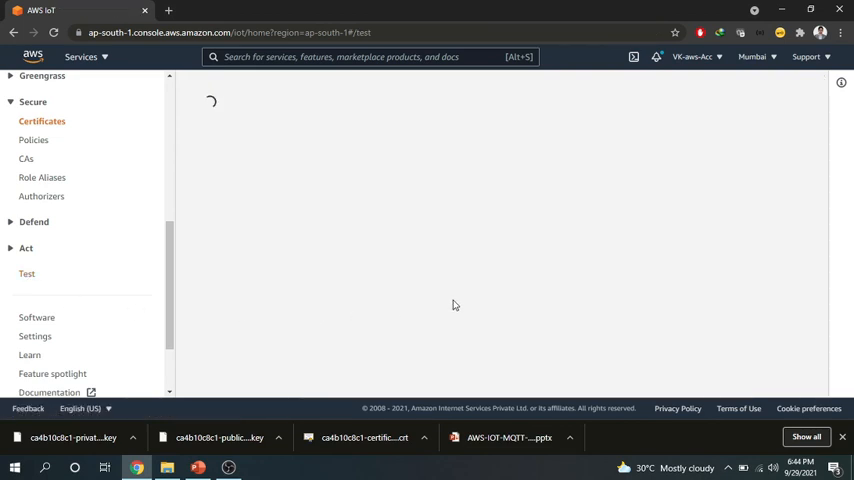
{"action": "left_click", "coordinate": [28, 272]}
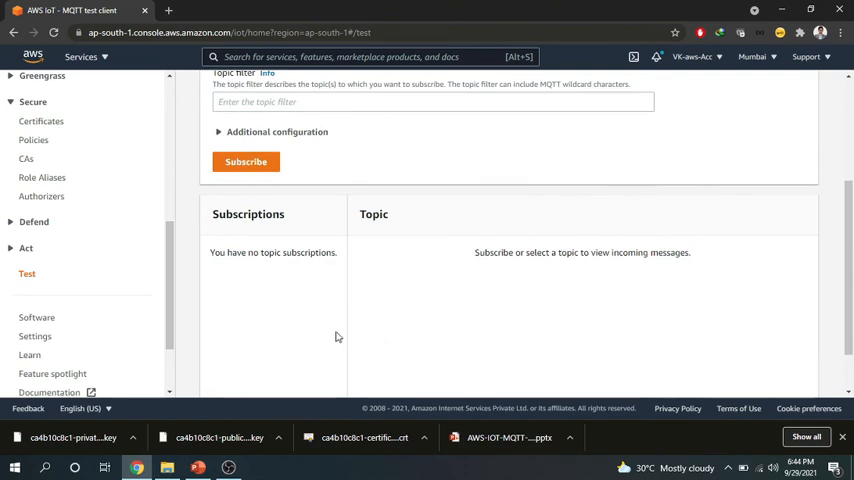
{"action": "scroll", "scroll_direction": "up", "scroll_amount": 3}
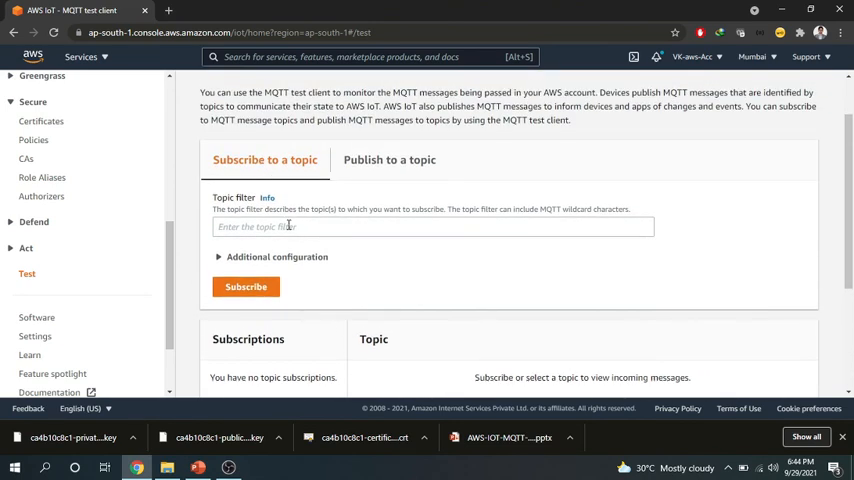
{"action": "left_click", "coordinate": [432, 226]}
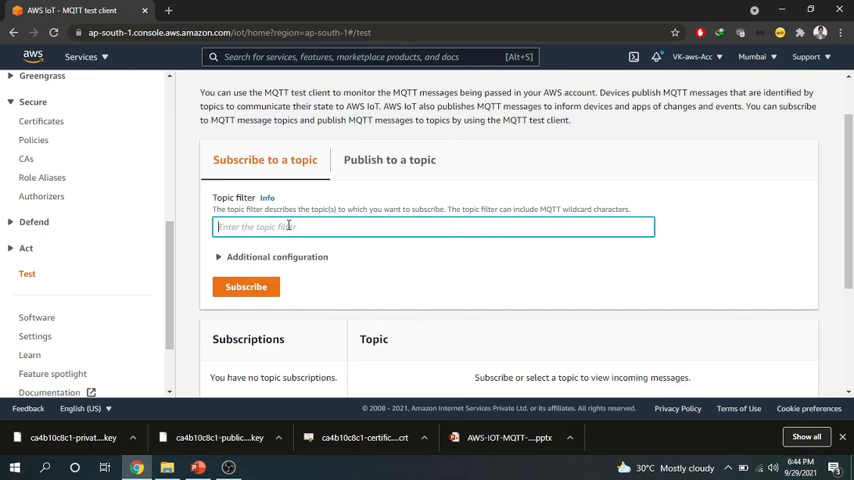
{"action": "type", "text": "topic1"}
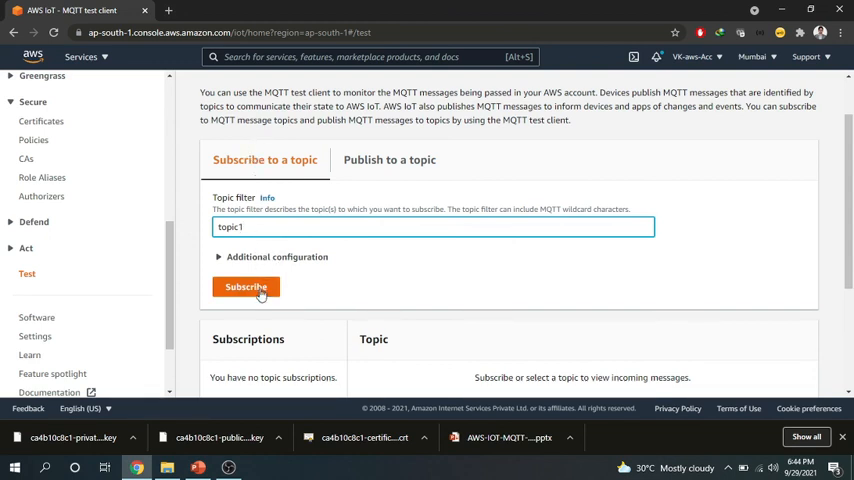
{"action": "left_click", "coordinate": [246, 288]}
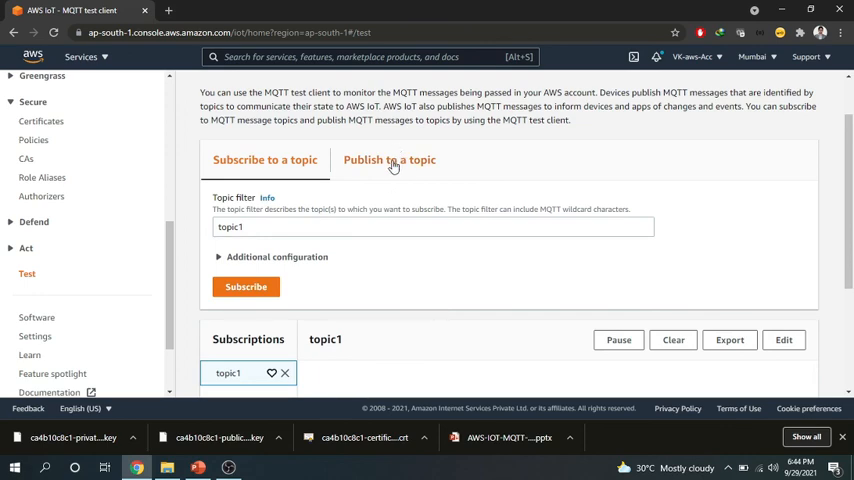
Publish the default 'Hello from AWS IoT console' payload to topic1 and see it arrive
{"action": "left_click", "coordinate": [388, 160]}
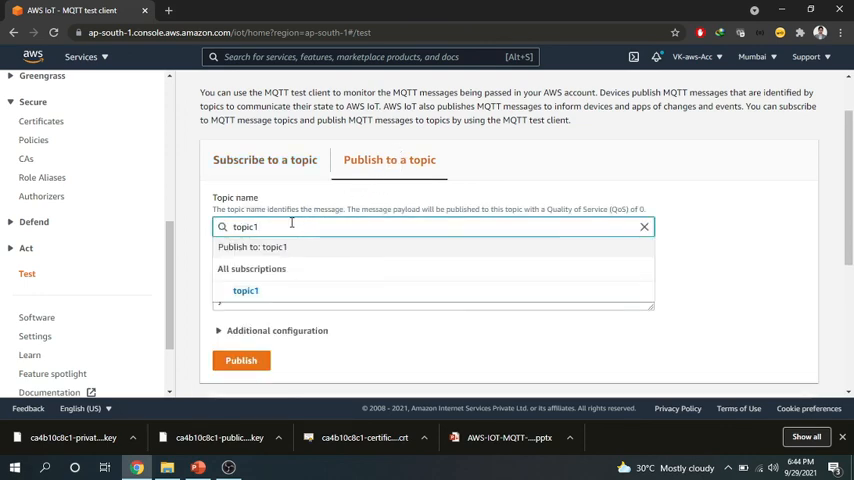
{"action": "left_click", "coordinate": [244, 290]}
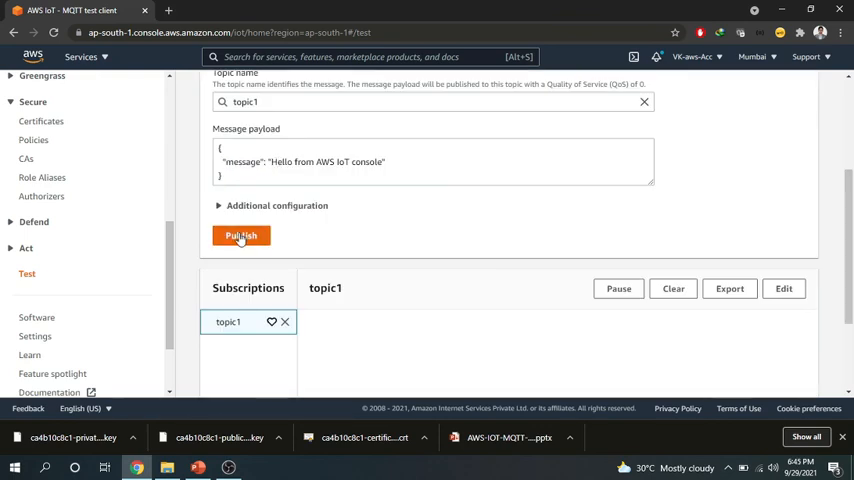
{"action": "left_click", "coordinate": [240, 236]}
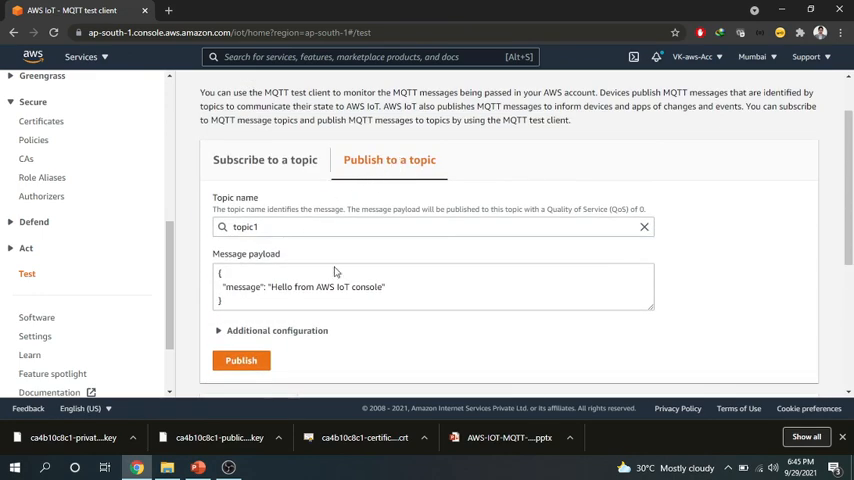
{"action": "left_click", "coordinate": [240, 360]}
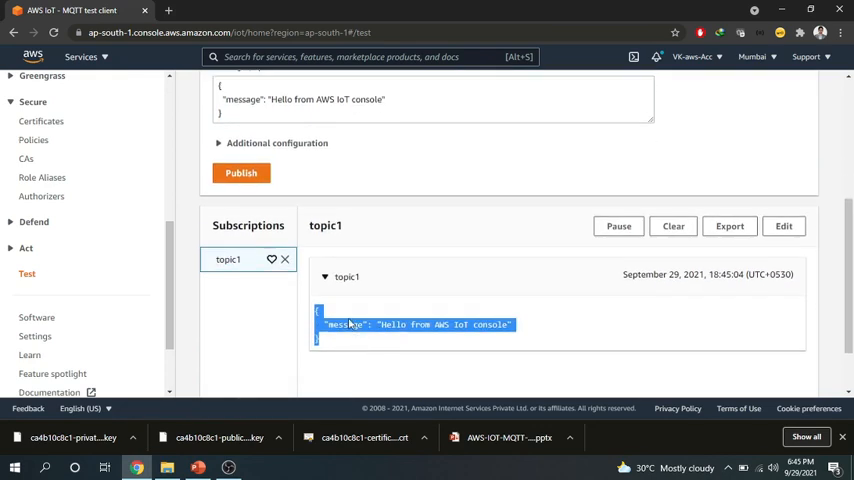